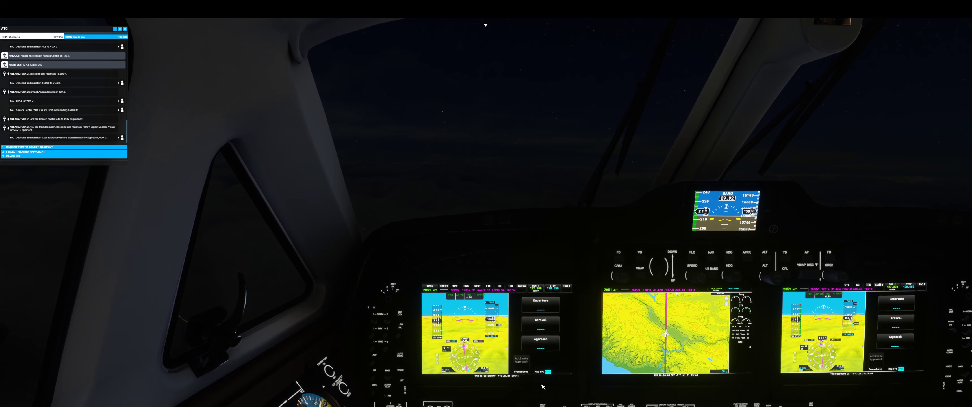
- Request an approach for the destination airport from the ATC approach choices list
click(540, 344)
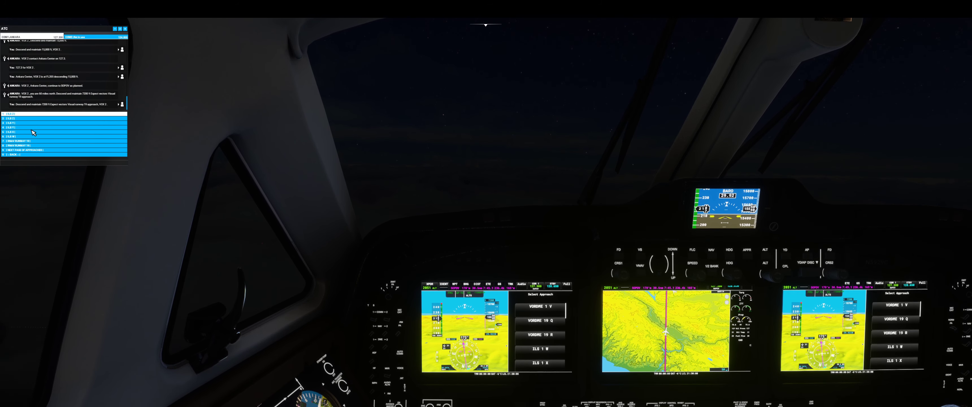
click(27, 151)
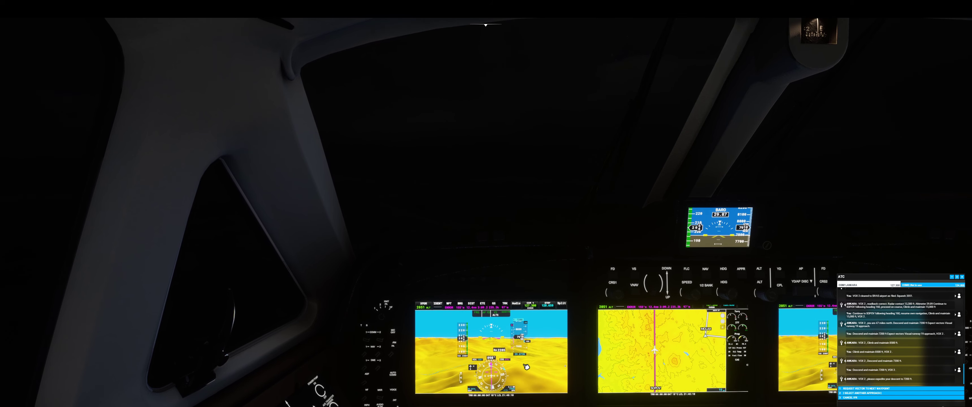
mouse_move(522, 236)
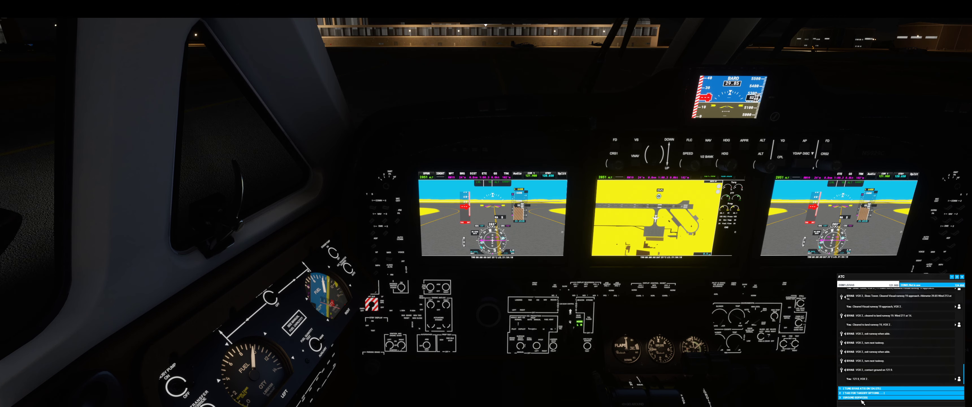
mouse_move(770, 352)
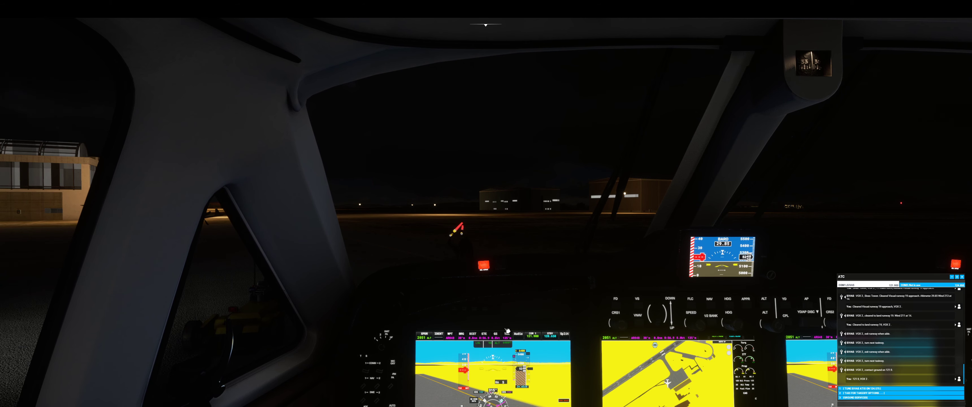
mouse_move(573, 154)
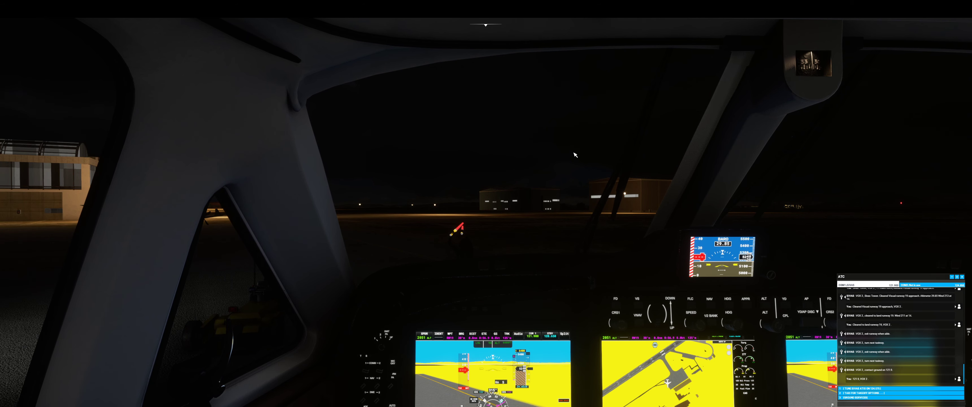
mouse_move(600, 154)
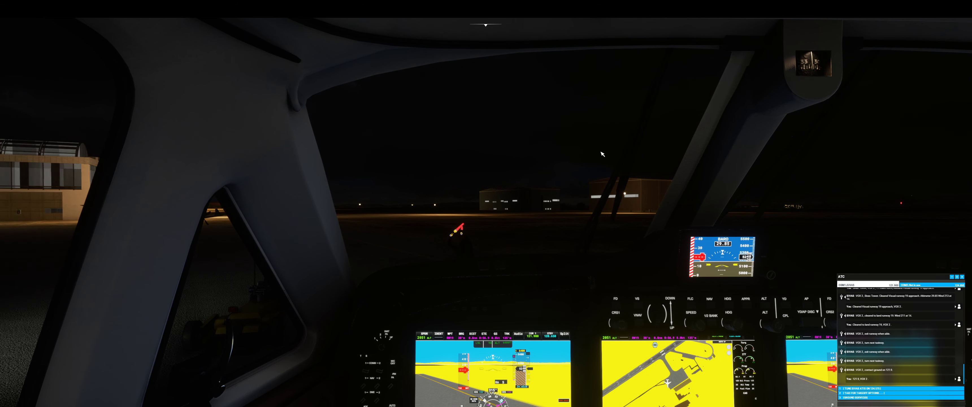